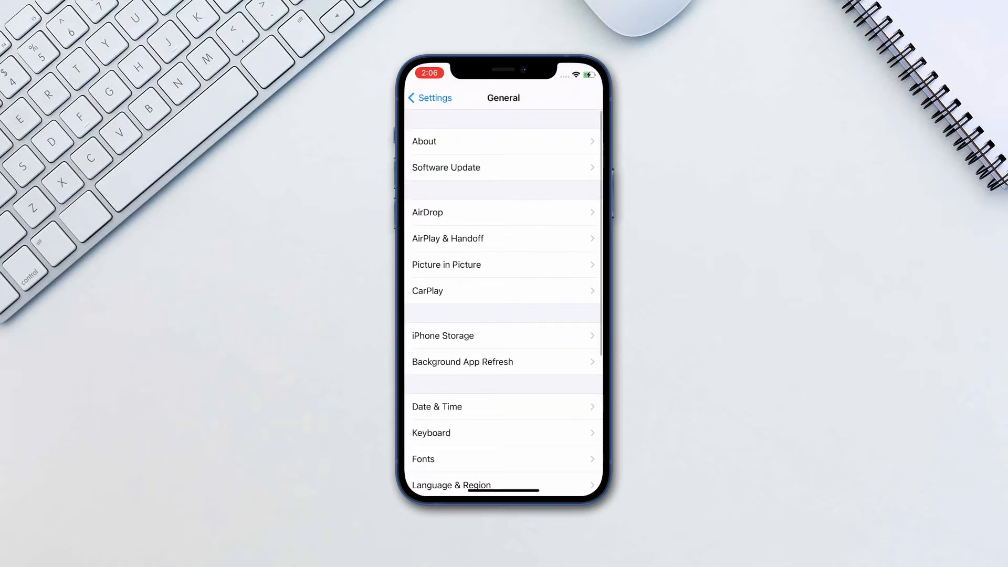
Start downloading and installing the iOS 14 update from Software Update
left_click(445, 167)
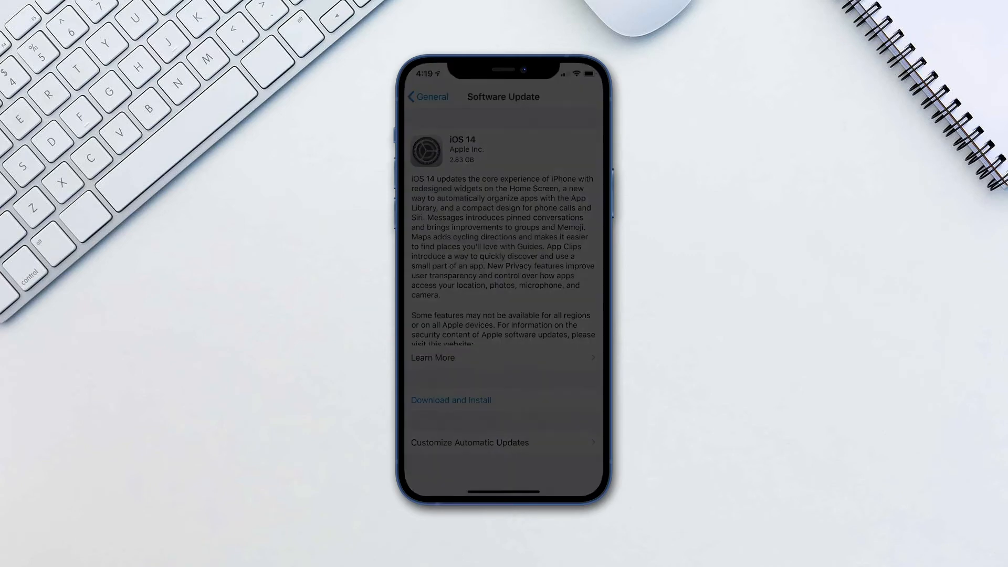
left_click(450, 400)
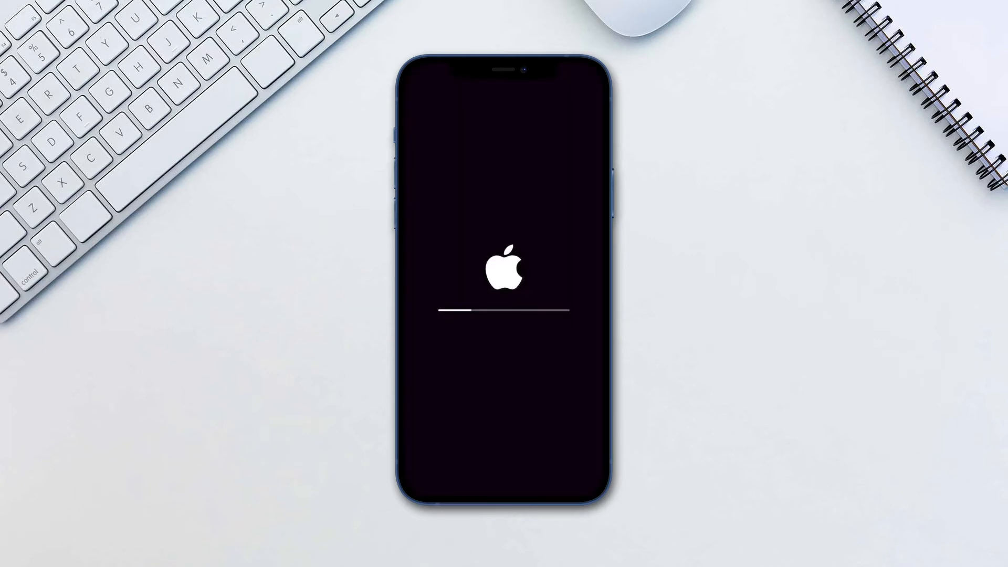